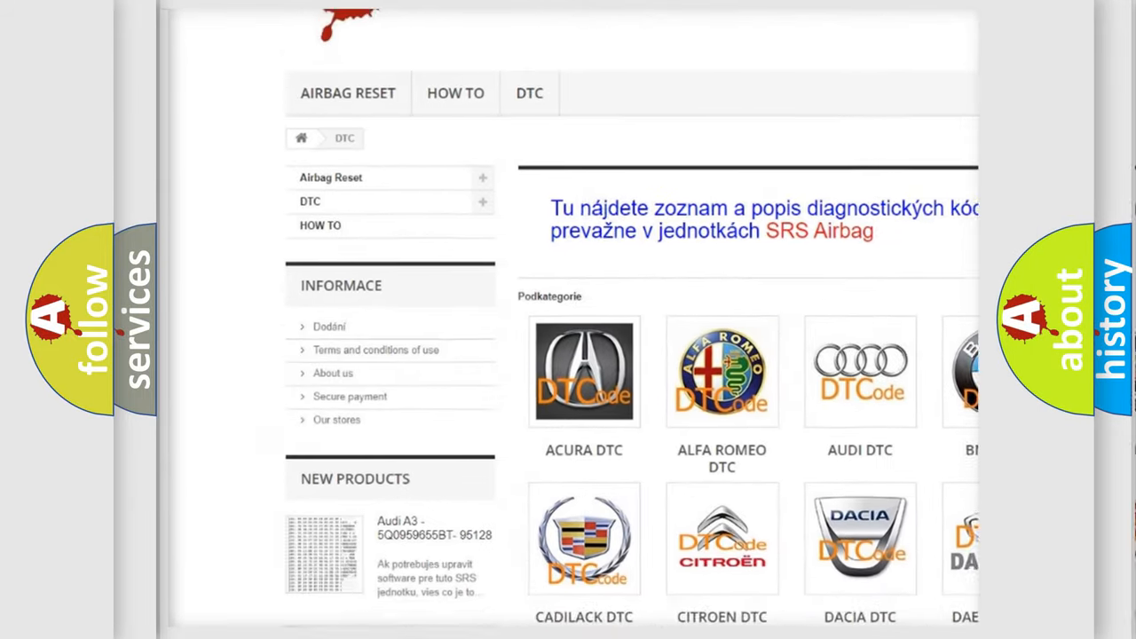
{"action": "scroll", "scroll_direction": "down", "scroll_amount": 3}
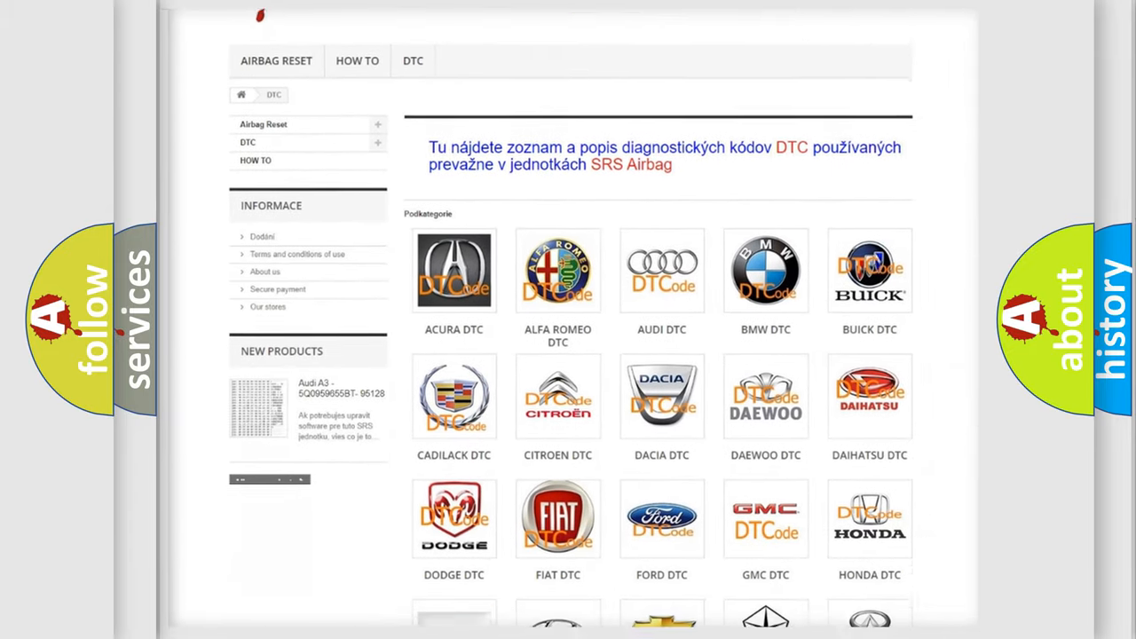
{"action": "scroll", "scroll_direction": "down", "scroll_amount": 3}
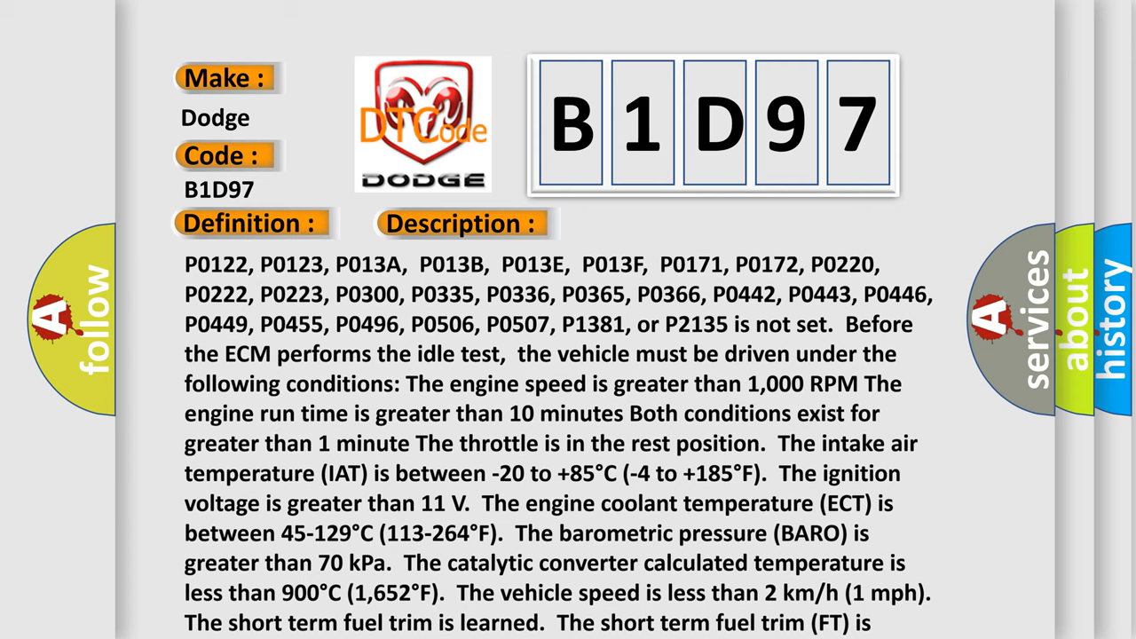
{"action": "scroll", "scroll_direction": "down", "scroll_amount": 3}
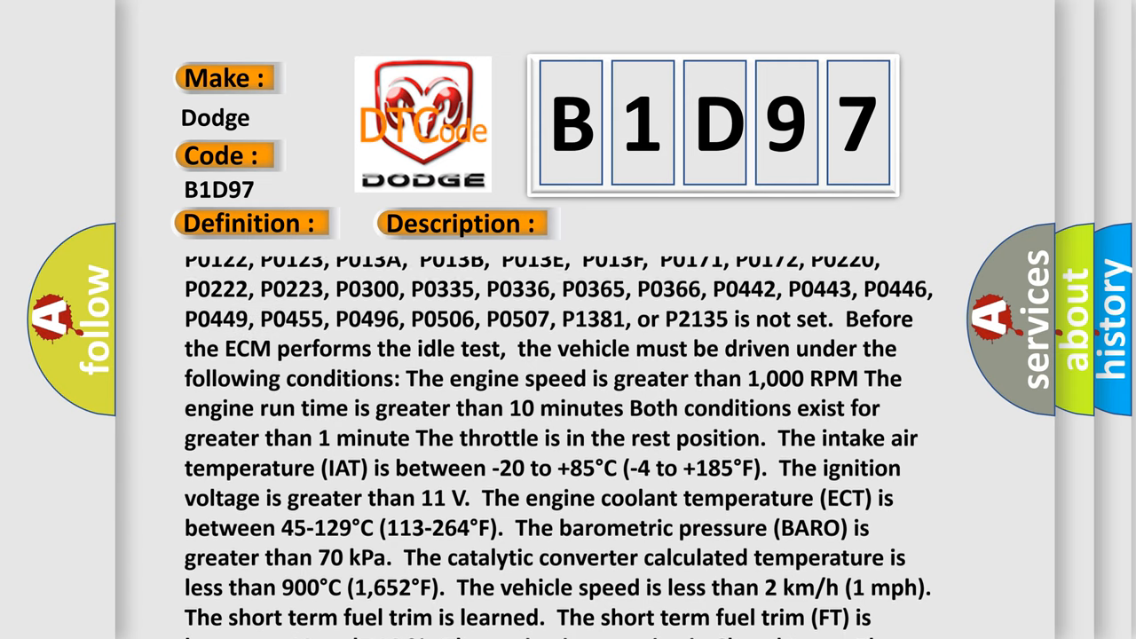
{"action": "scroll", "scroll_direction": "down", "scroll_amount": 3}
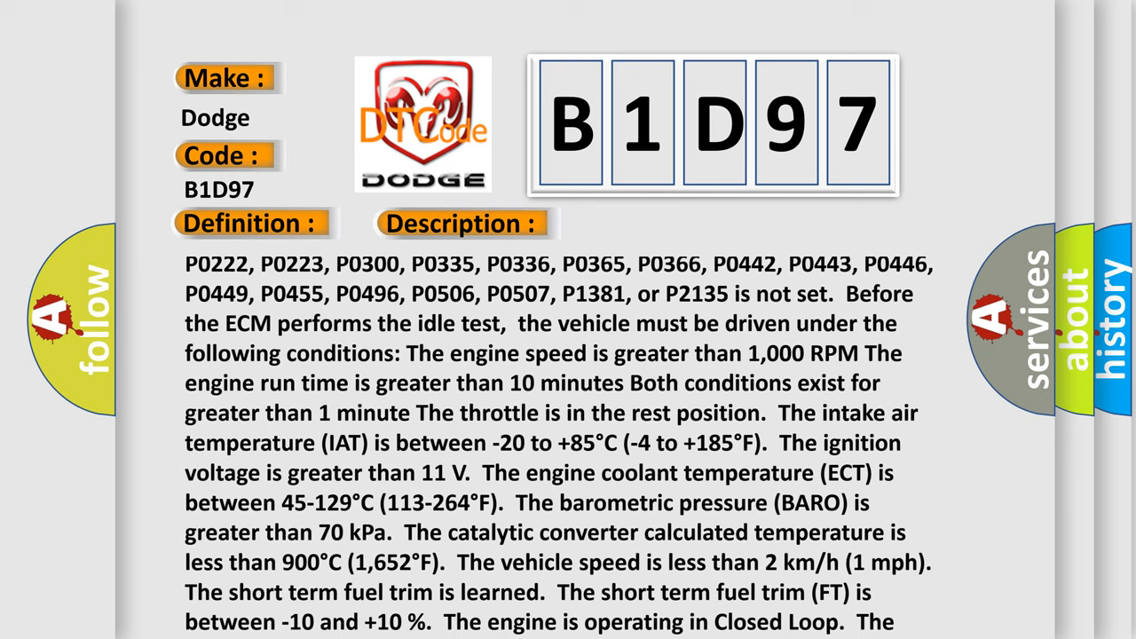
{"action": "scroll", "scroll_direction": "down", "scroll_amount": 3}
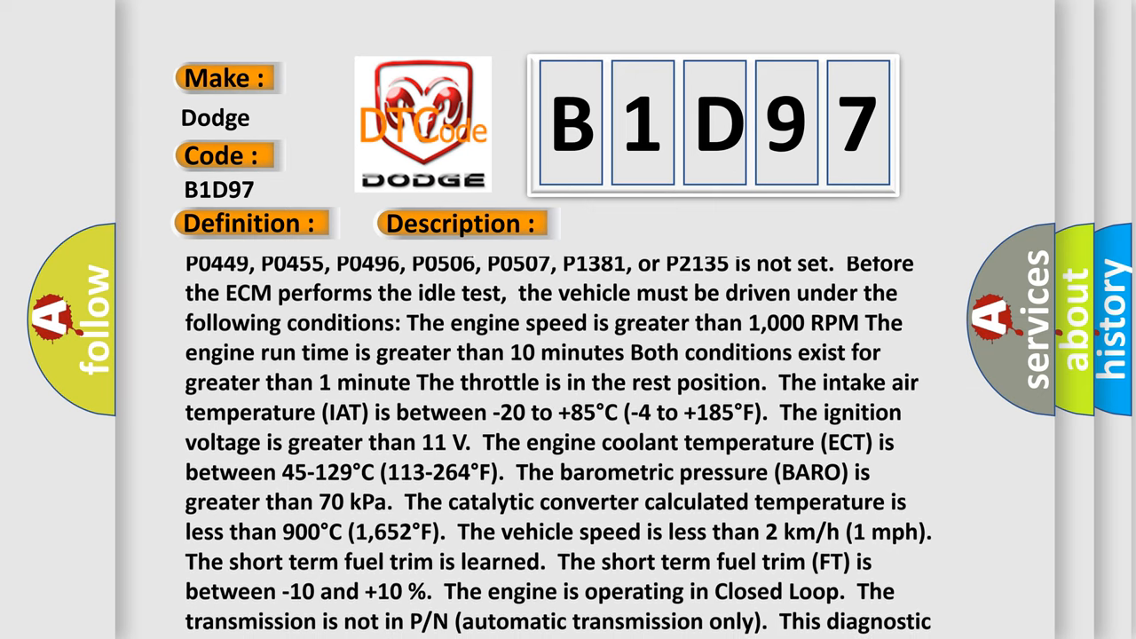
{"action": "scroll", "scroll_direction": "down", "scroll_amount": 3}
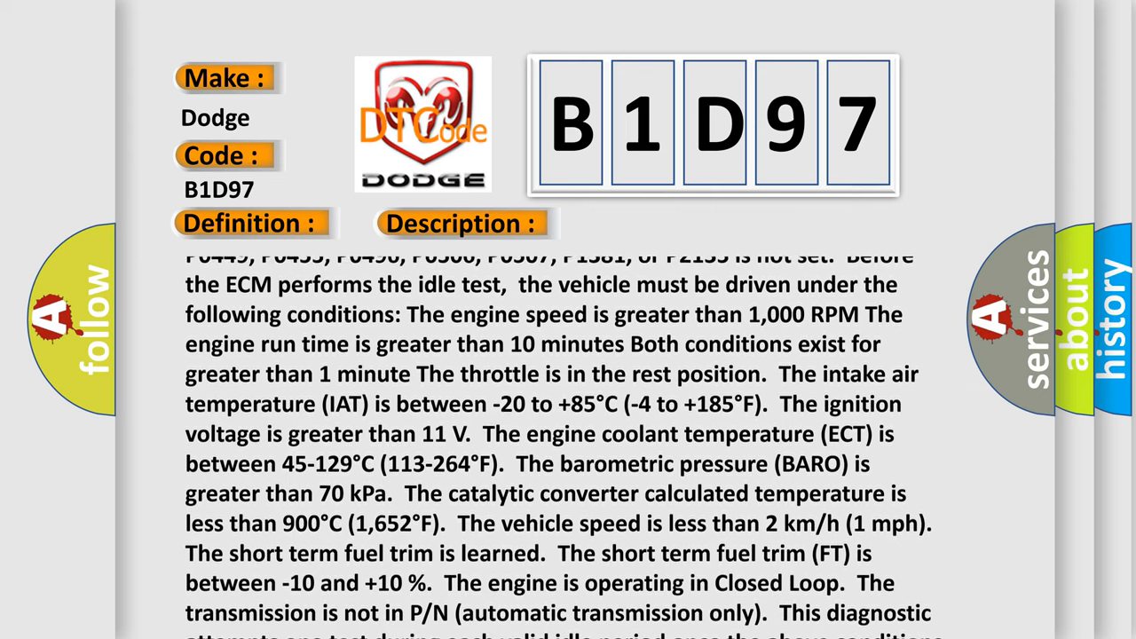
{"action": "scroll", "scroll_direction": "down", "scroll_amount": 3}
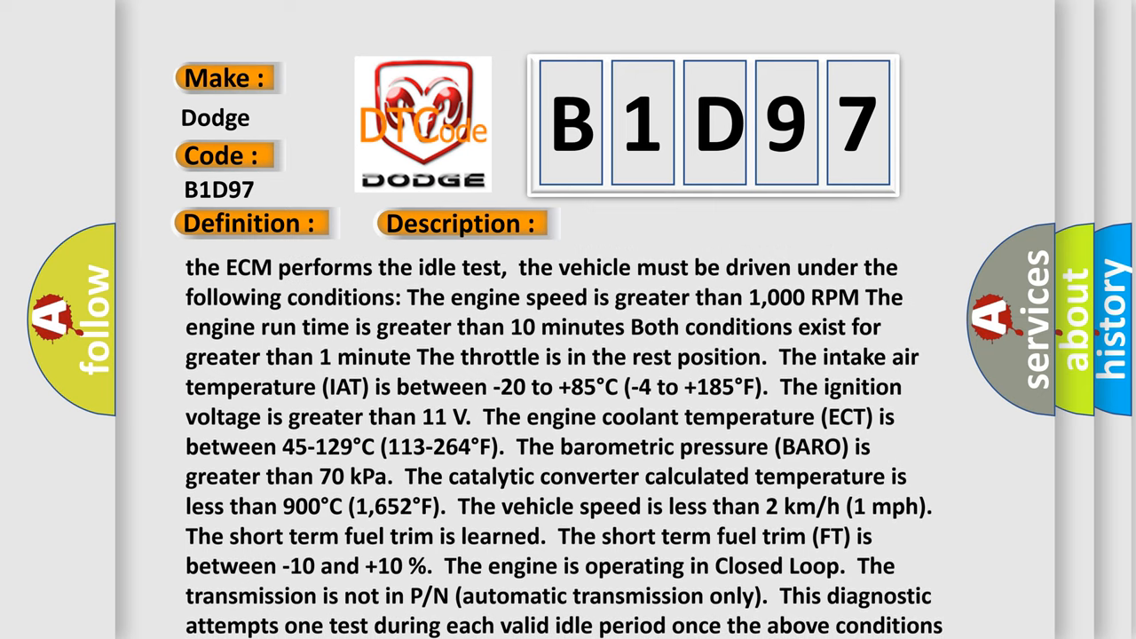
{"action": "scroll", "scroll_direction": "down", "scroll_amount": 3}
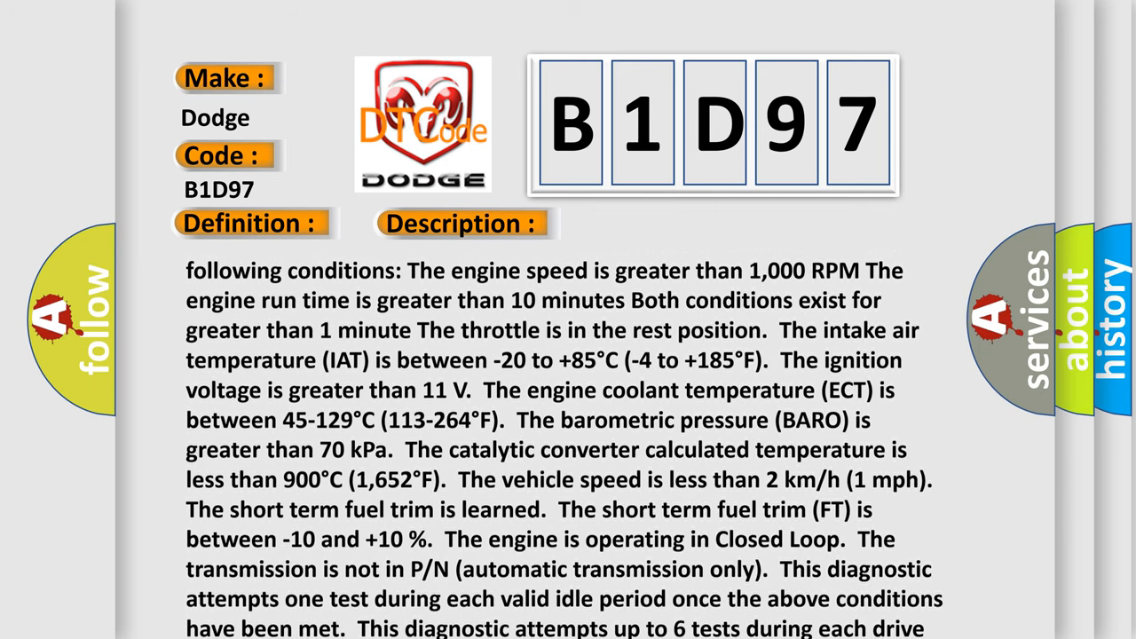
{"action": "scroll", "scroll_direction": "down", "scroll_amount": 3}
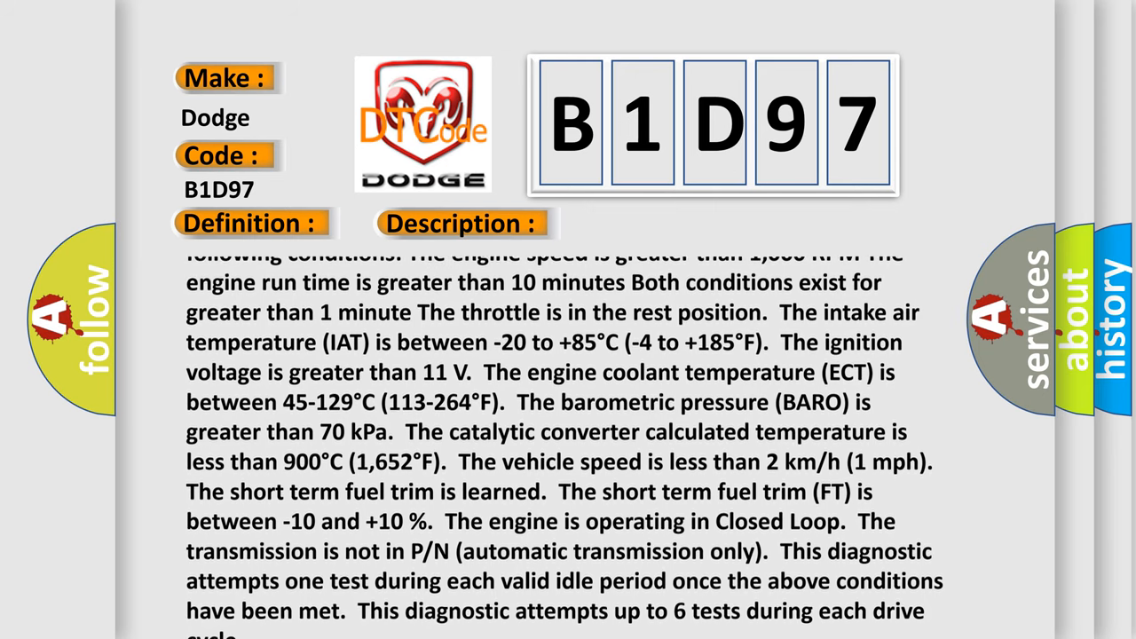
{"action": "scroll", "scroll_direction": "down", "scroll_amount": 3}
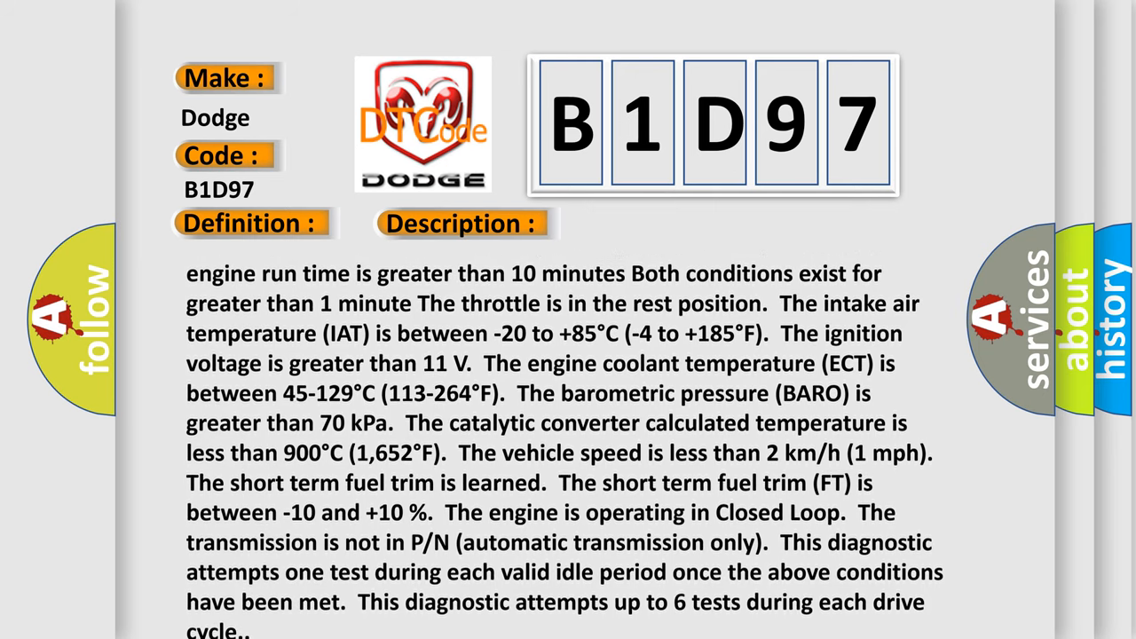